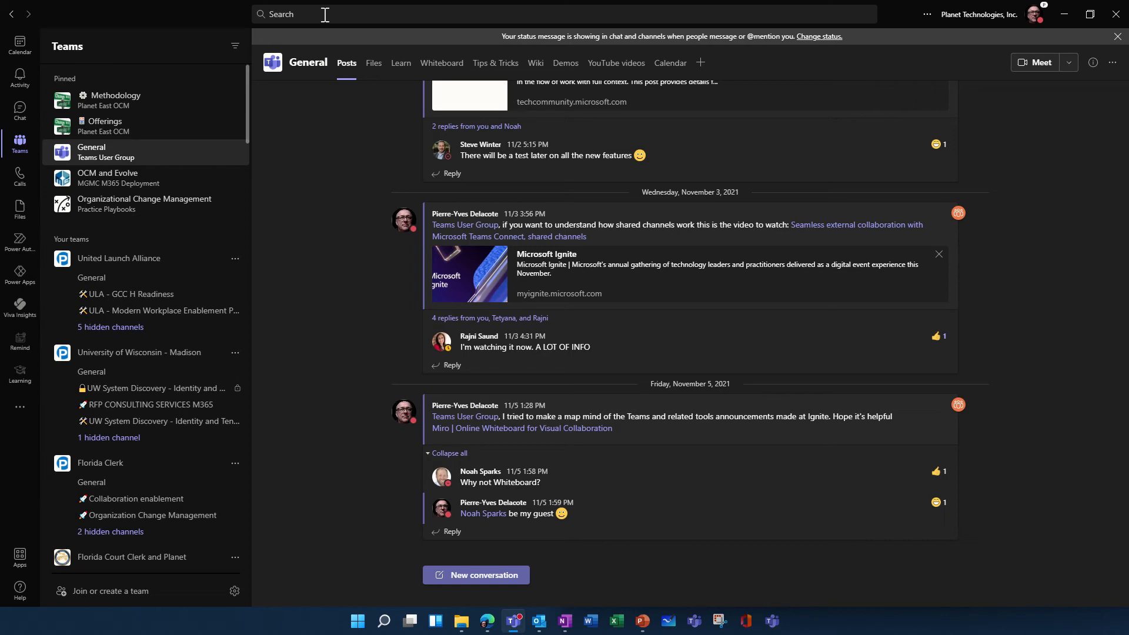
# Enter 'ignite' in the Teams search box
pyautogui.click(323, 13)
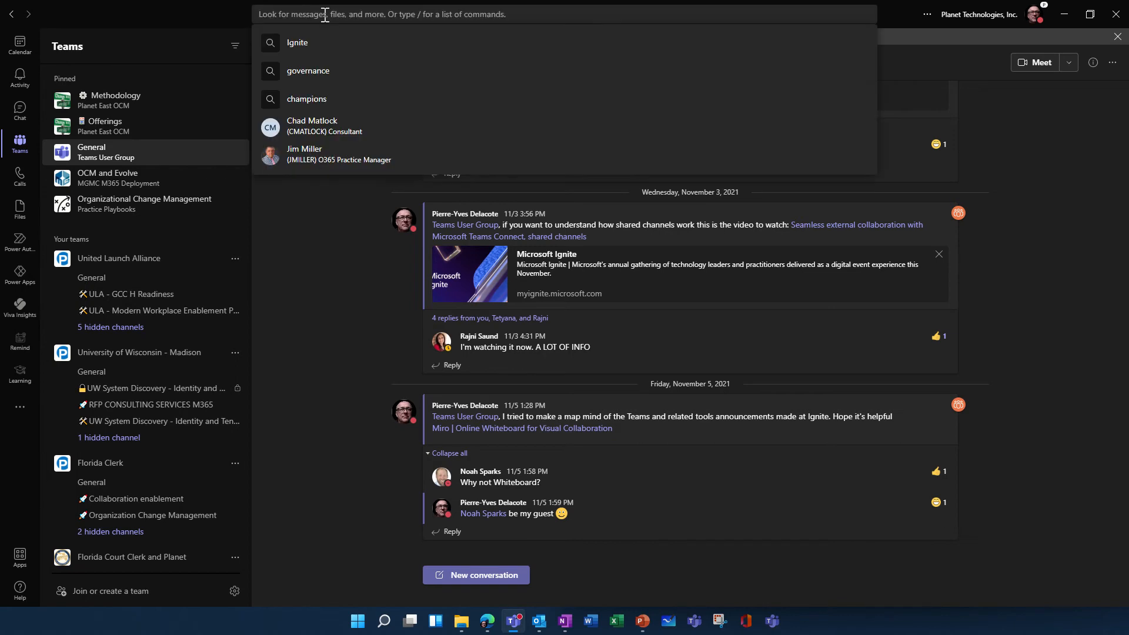
pyautogui.write('ignite')
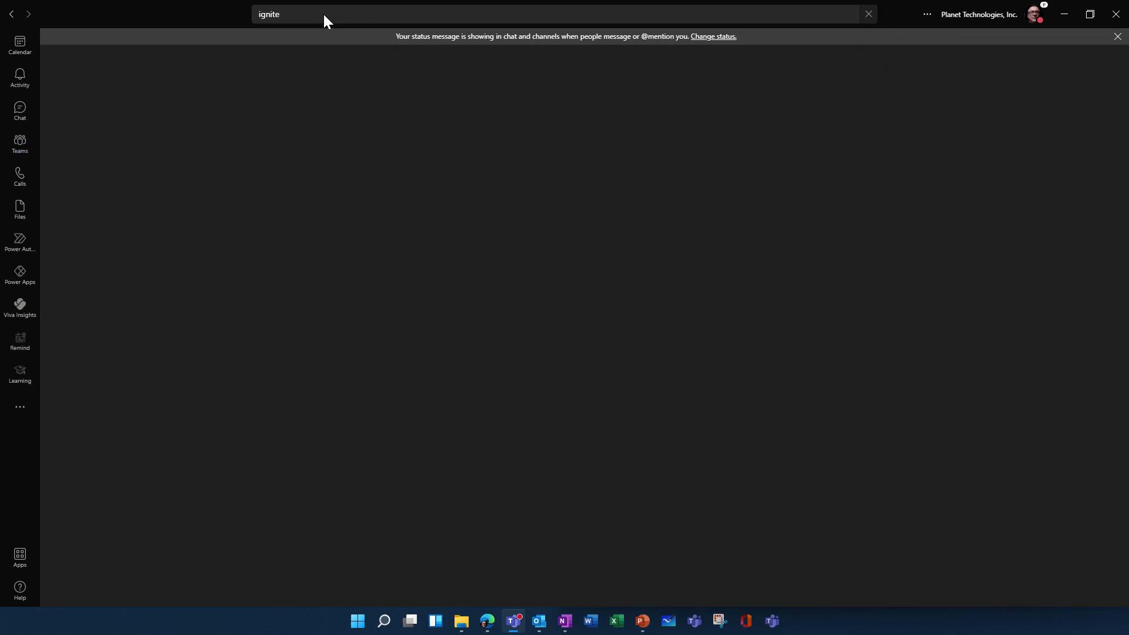
# Run the 'ignite' search and scroll through the matching messages and files
pyautogui.press('Enter')
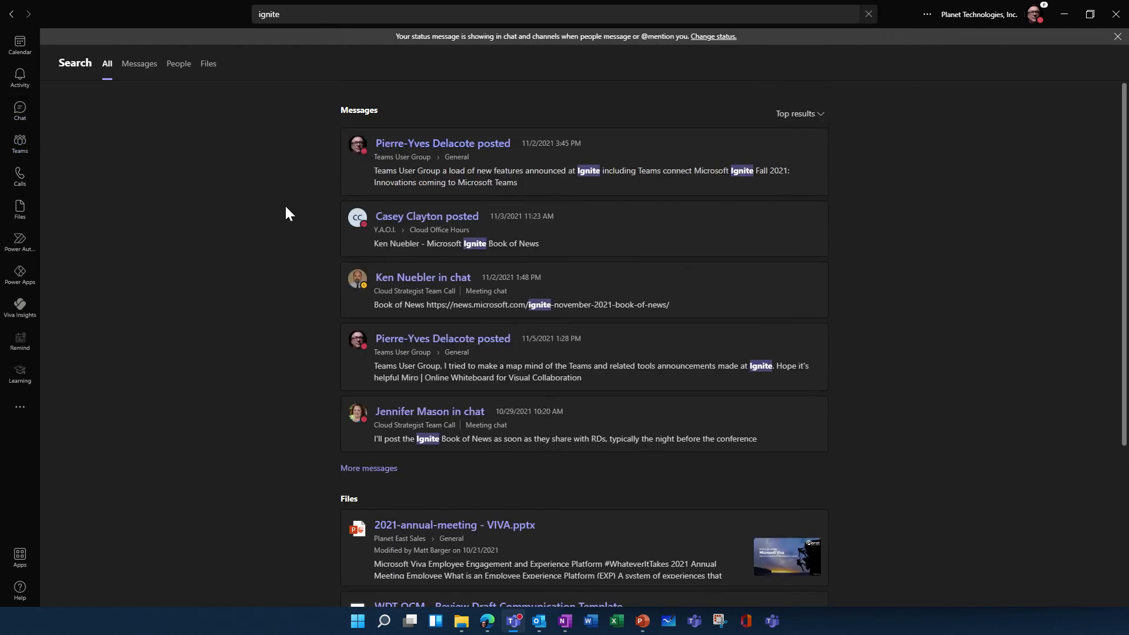
pyautogui.moveTo(312, 195)
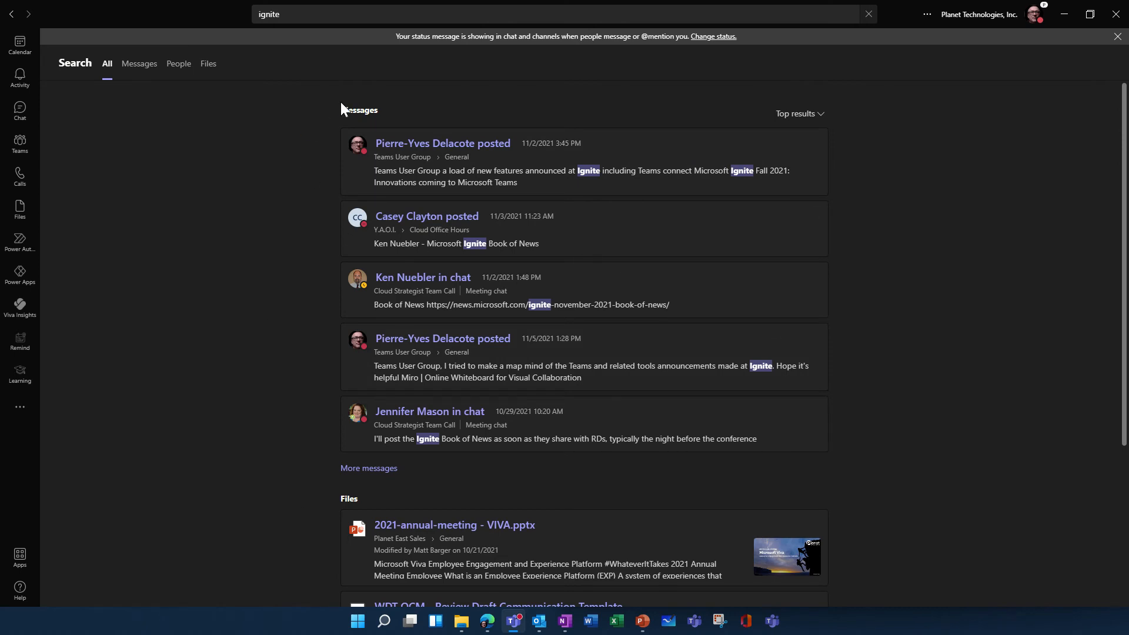
pyautogui.moveTo(350, 122)
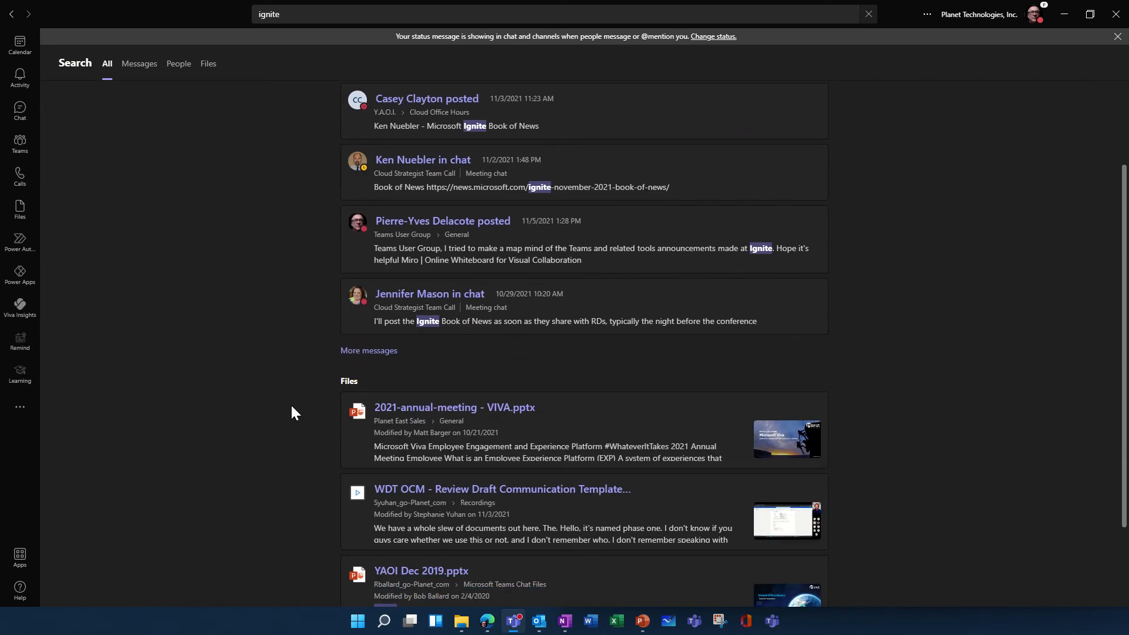
pyautogui.scroll(-3)
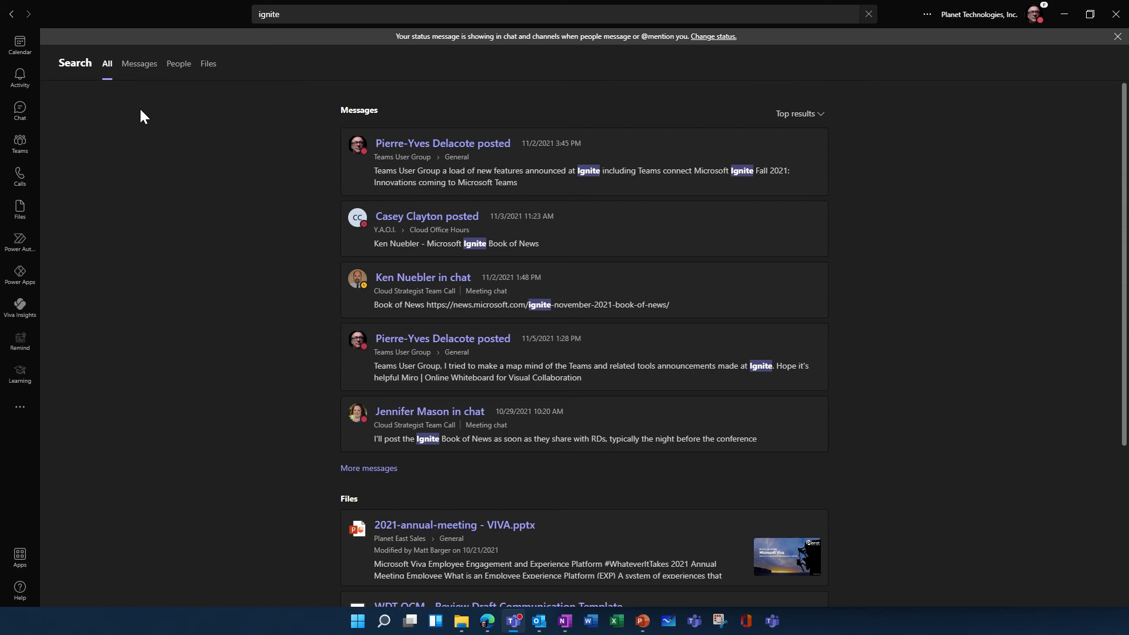
pyautogui.click(139, 63)
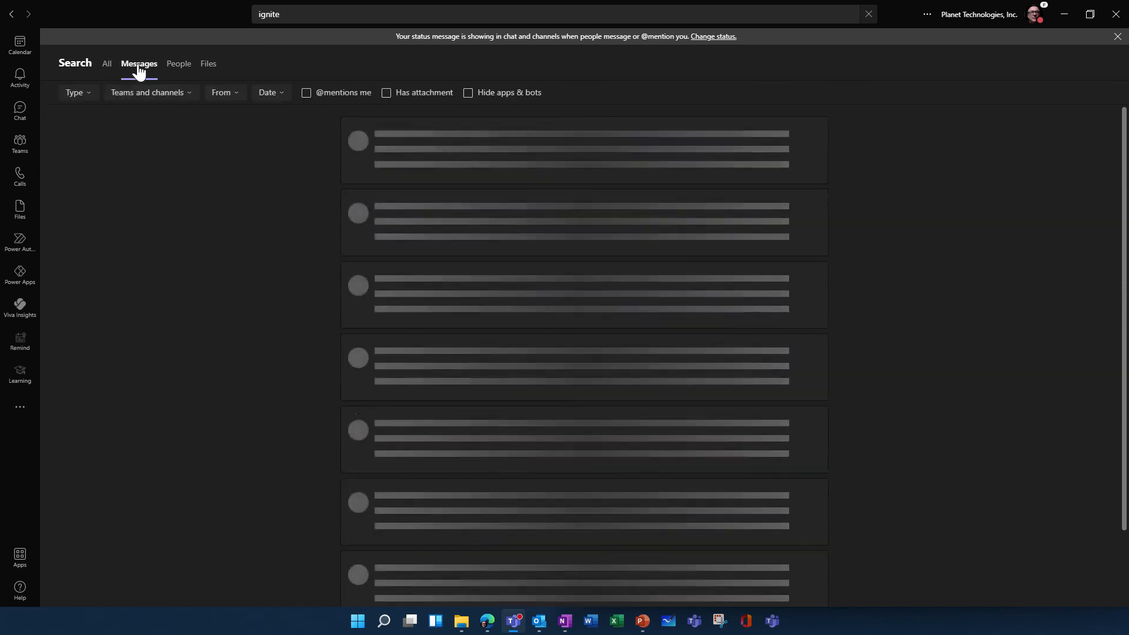
pyautogui.click(138, 64)
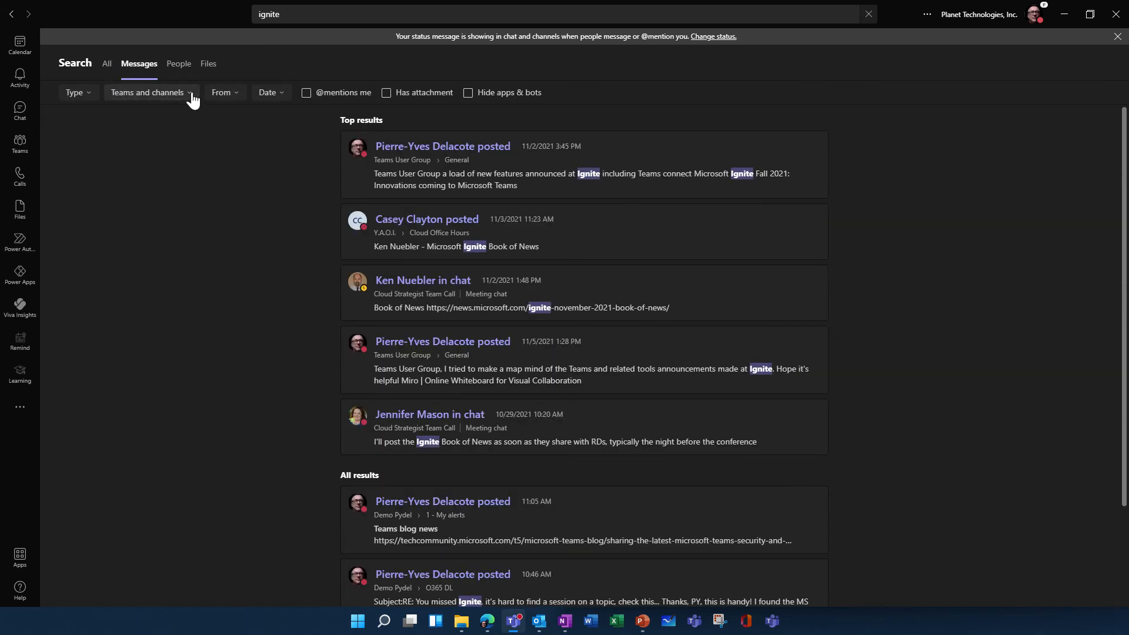
pyautogui.click(147, 92)
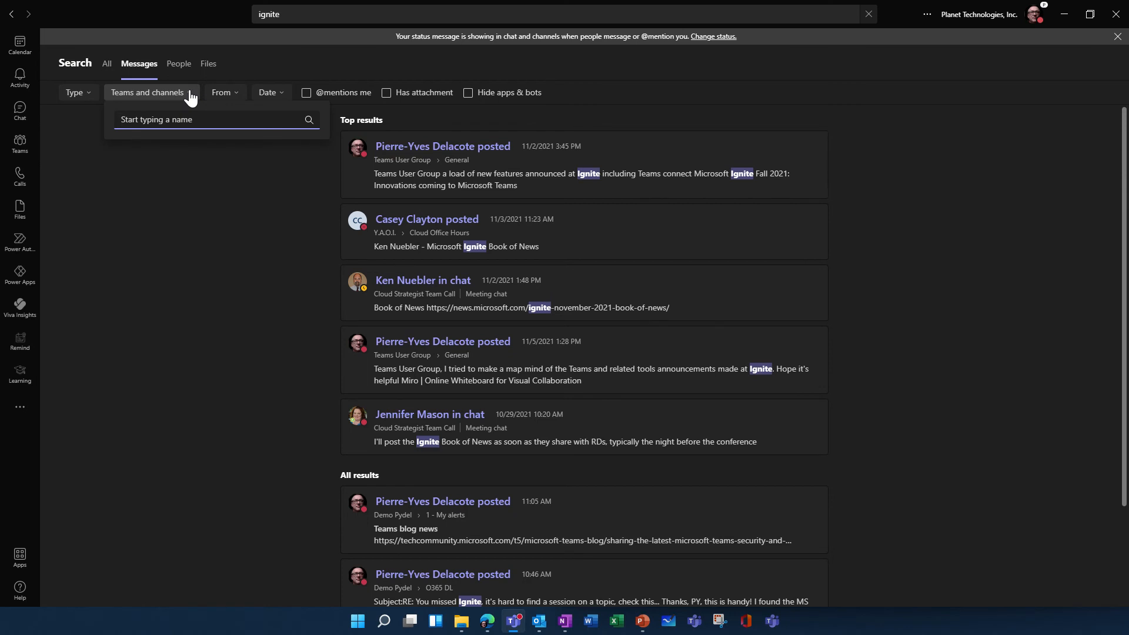
pyautogui.moveTo(225, 92)
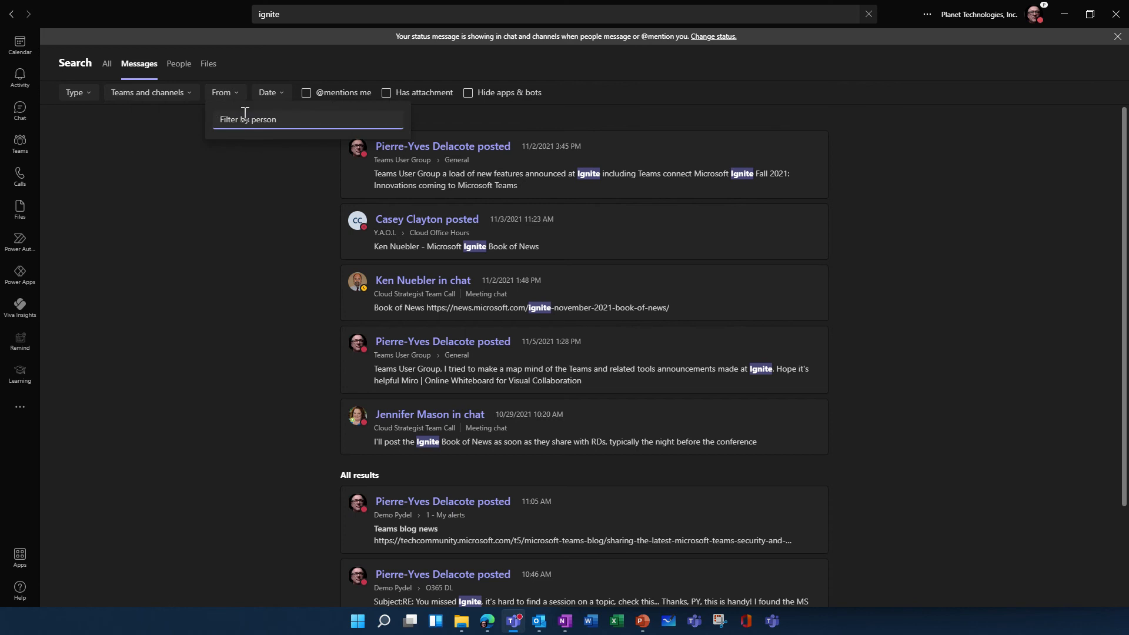
pyautogui.write('pi')
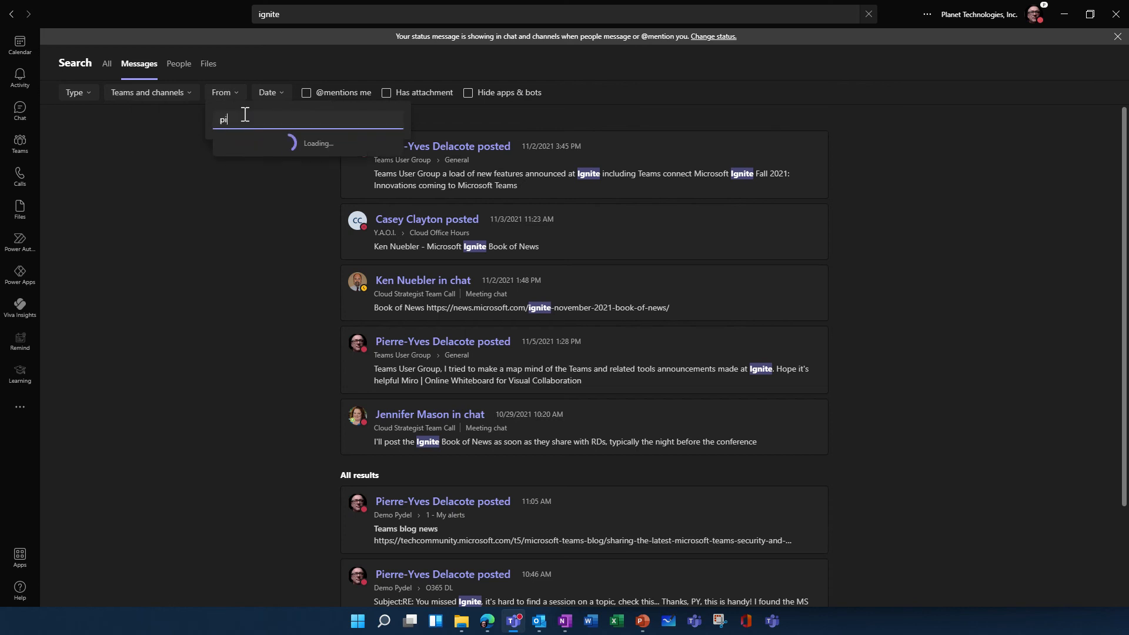
pyautogui.write('i')
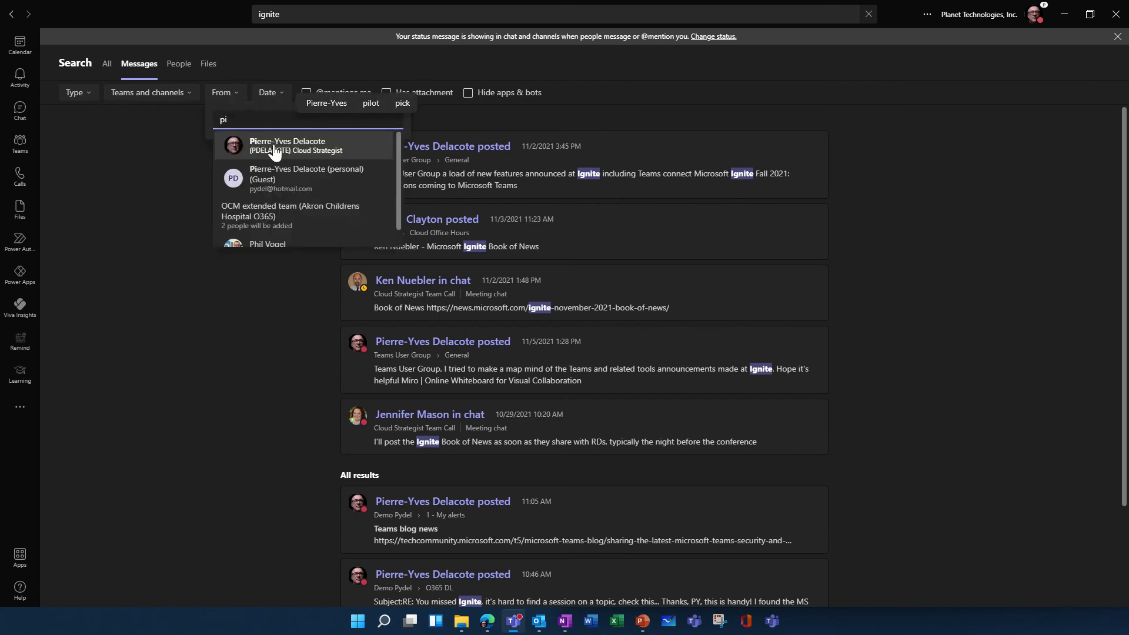
pyautogui.click(287, 145)
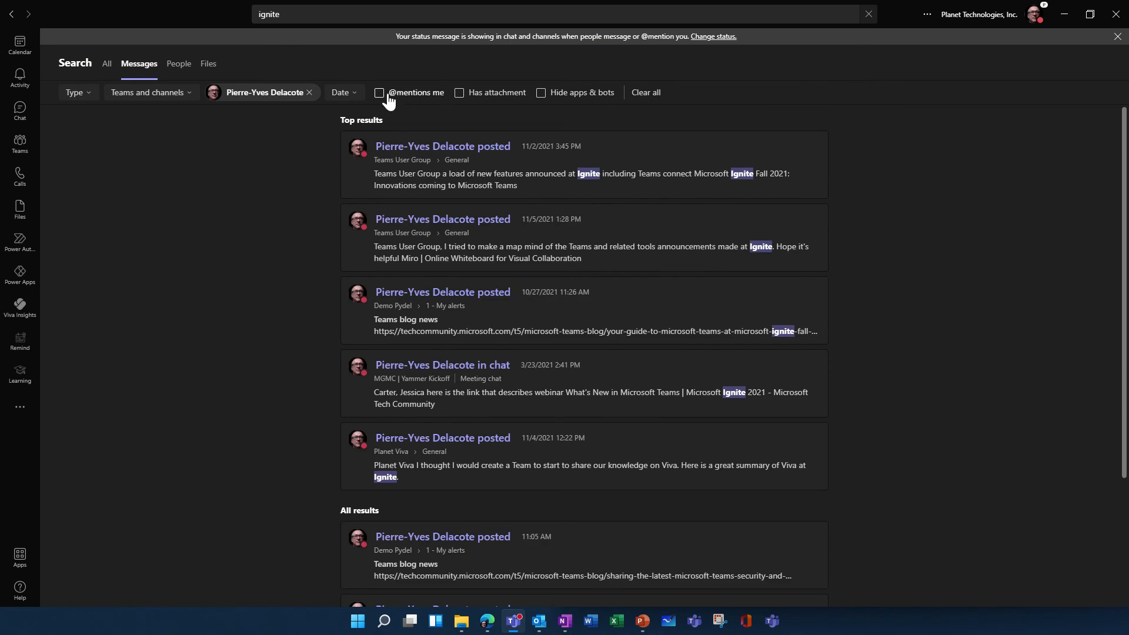
pyautogui.click(379, 92)
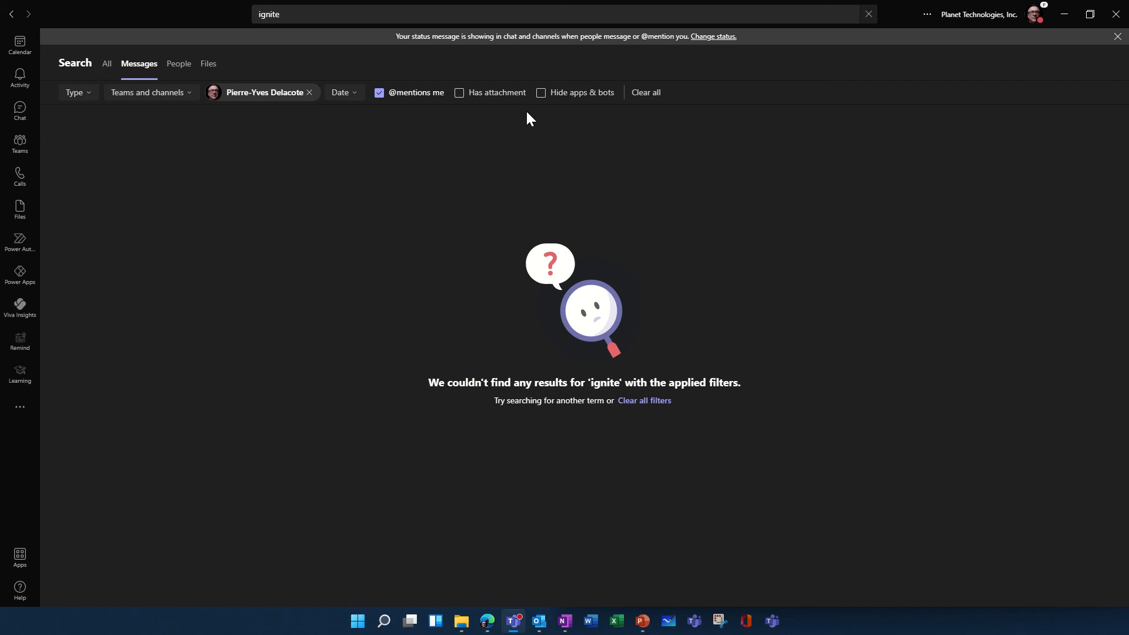
pyautogui.moveTo(438, 118)
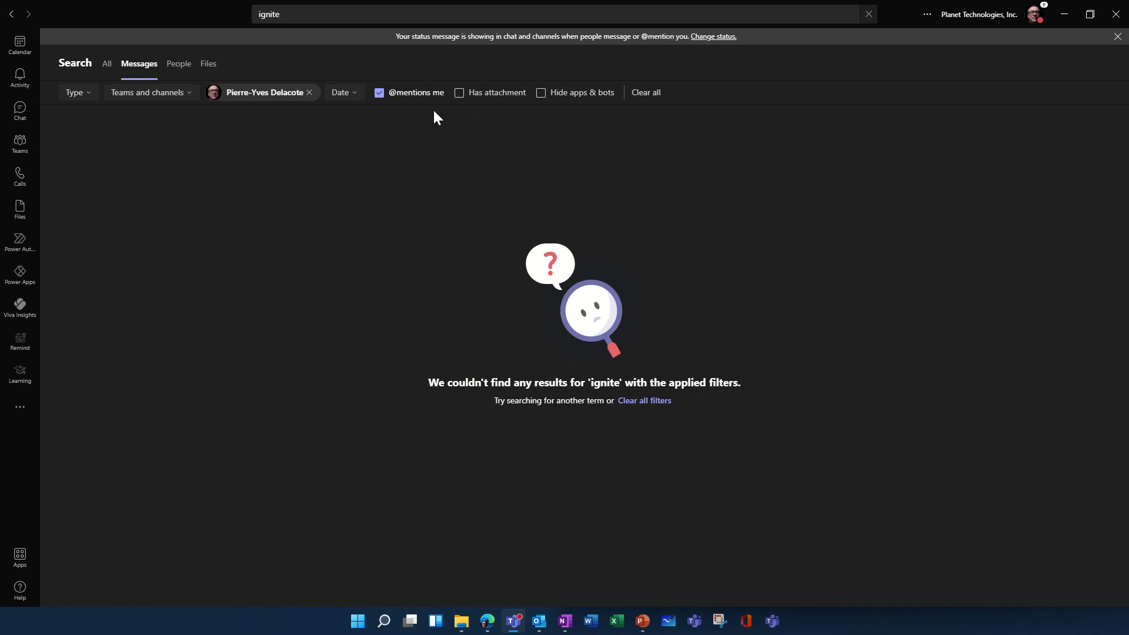
pyautogui.moveTo(385, 119)
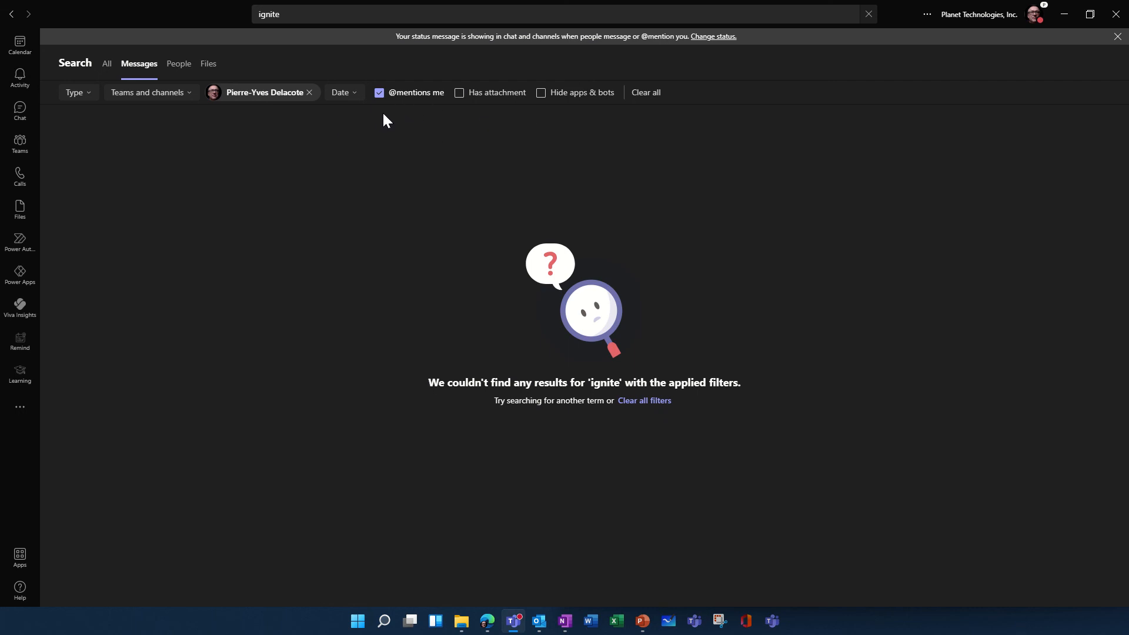
pyautogui.moveTo(260, 96)
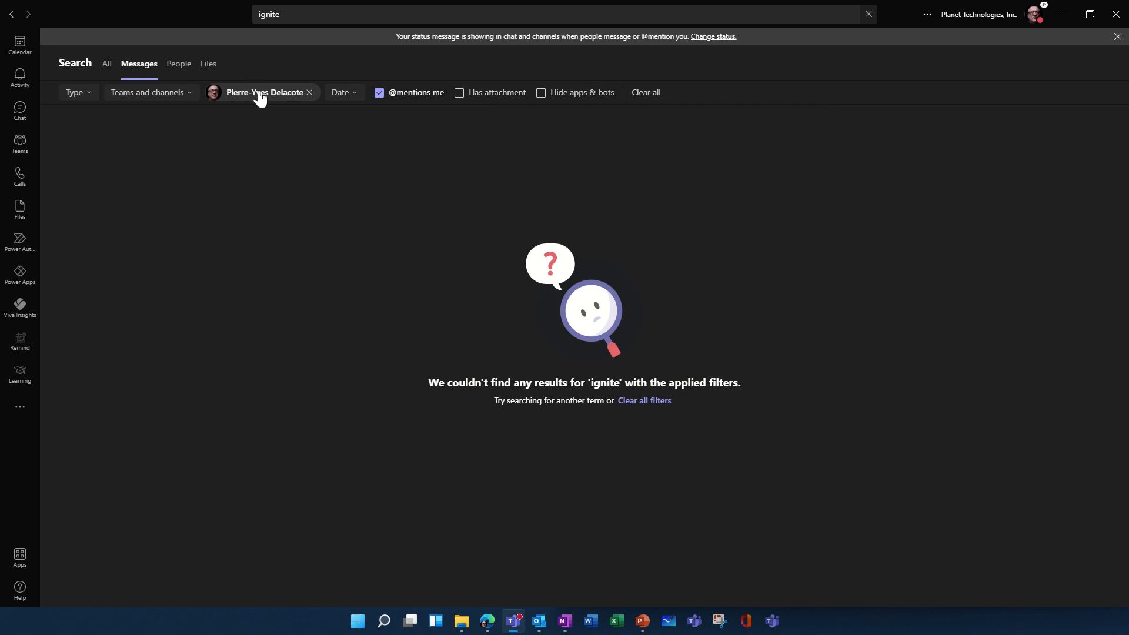
# On the Files tab, set the File Type filter to PowerPoint
pyautogui.click(208, 63)
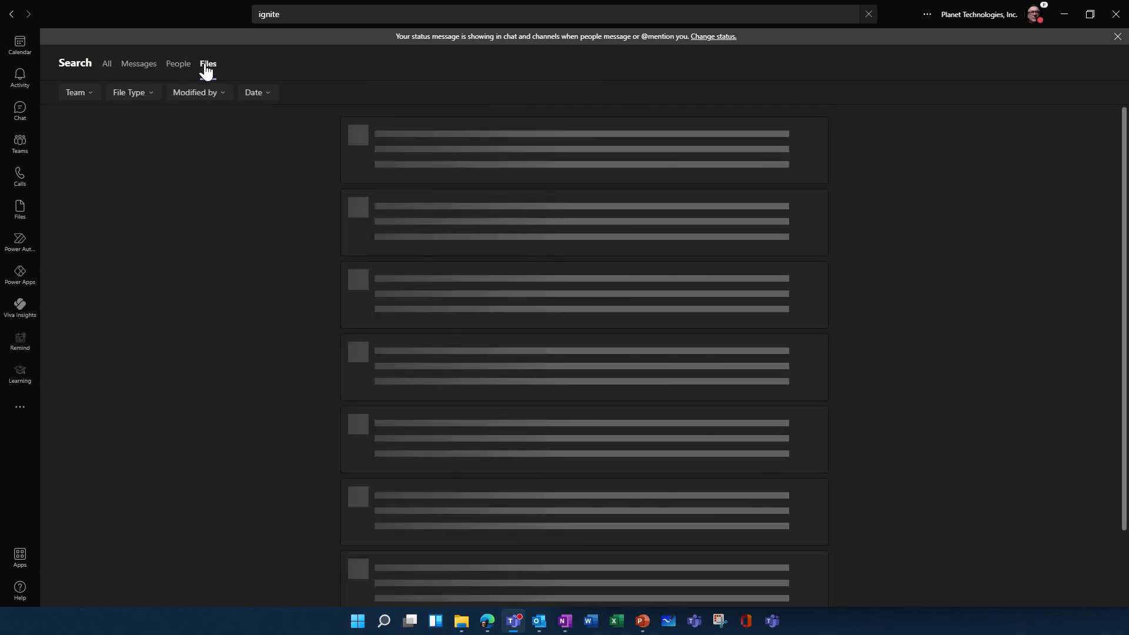
pyautogui.click(209, 63)
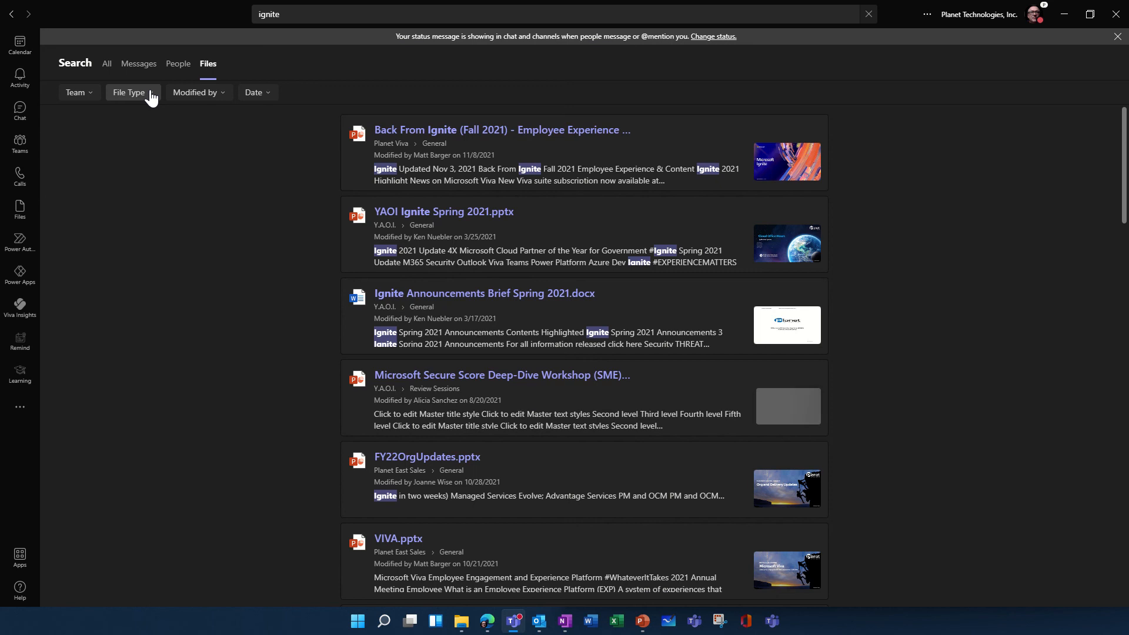
pyautogui.click(132, 93)
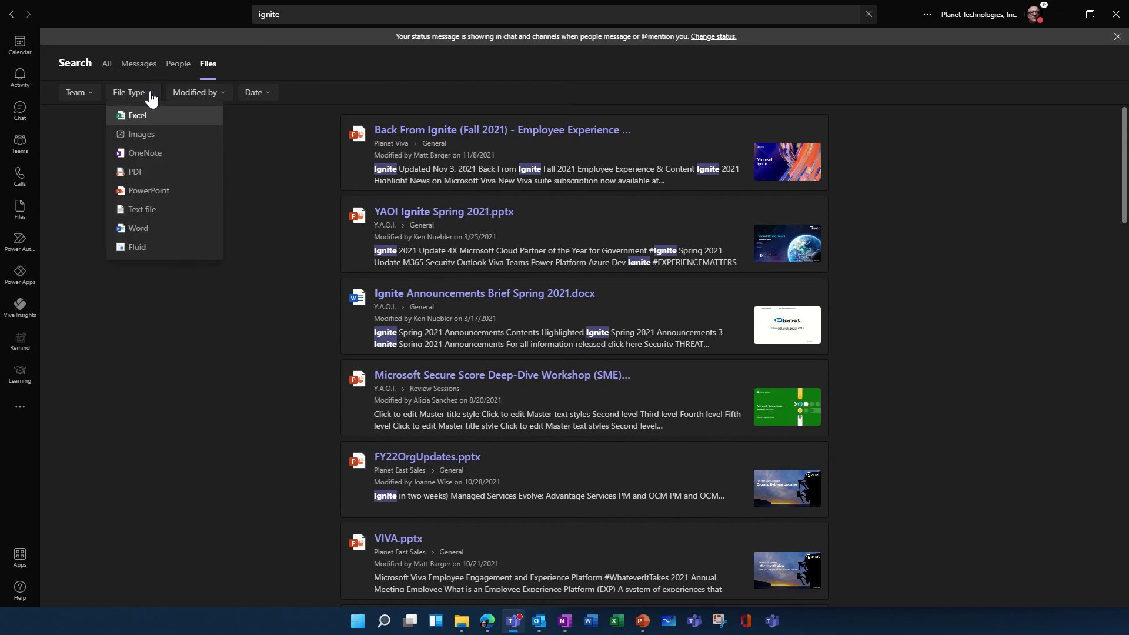
pyautogui.click(149, 190)
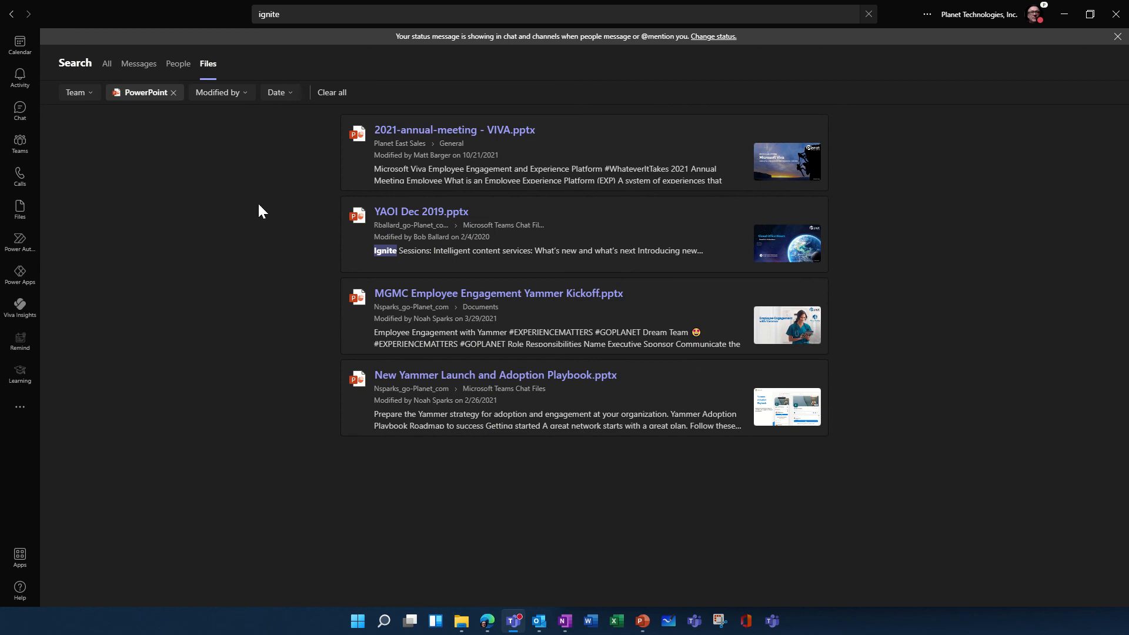
pyautogui.moveTo(268, 263)
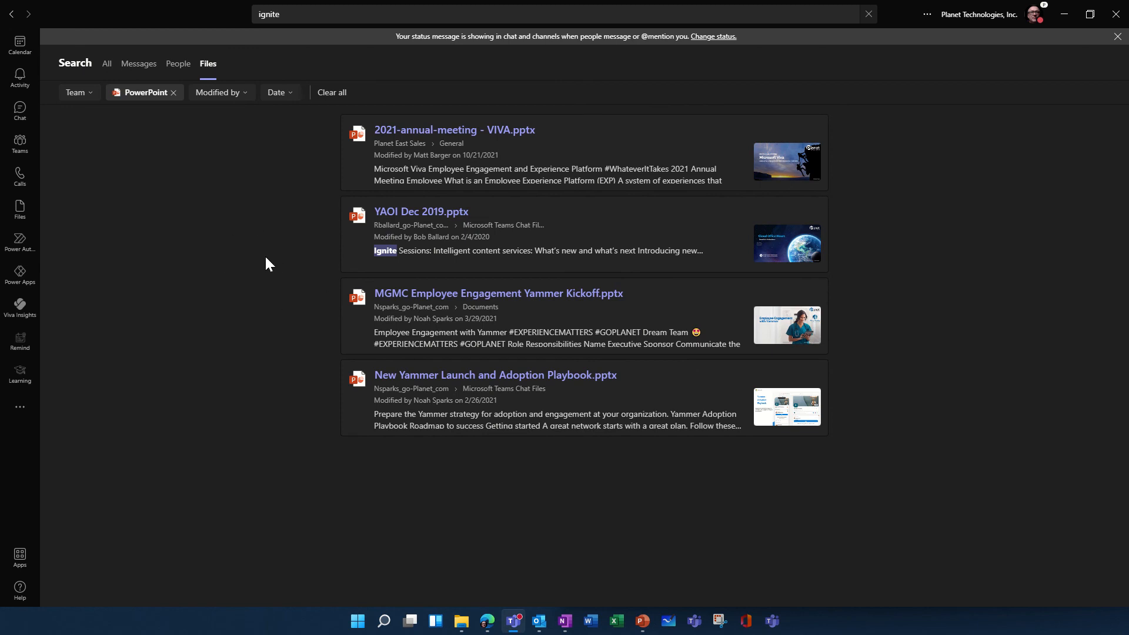
pyautogui.moveTo(246, 257)
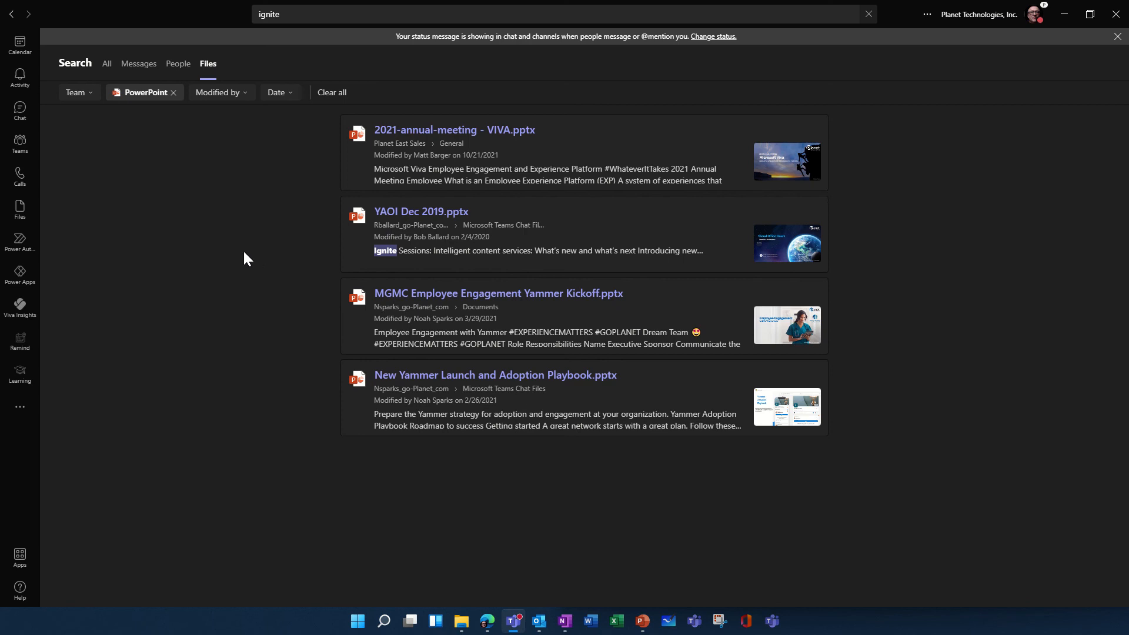
pyautogui.moveTo(221, 261)
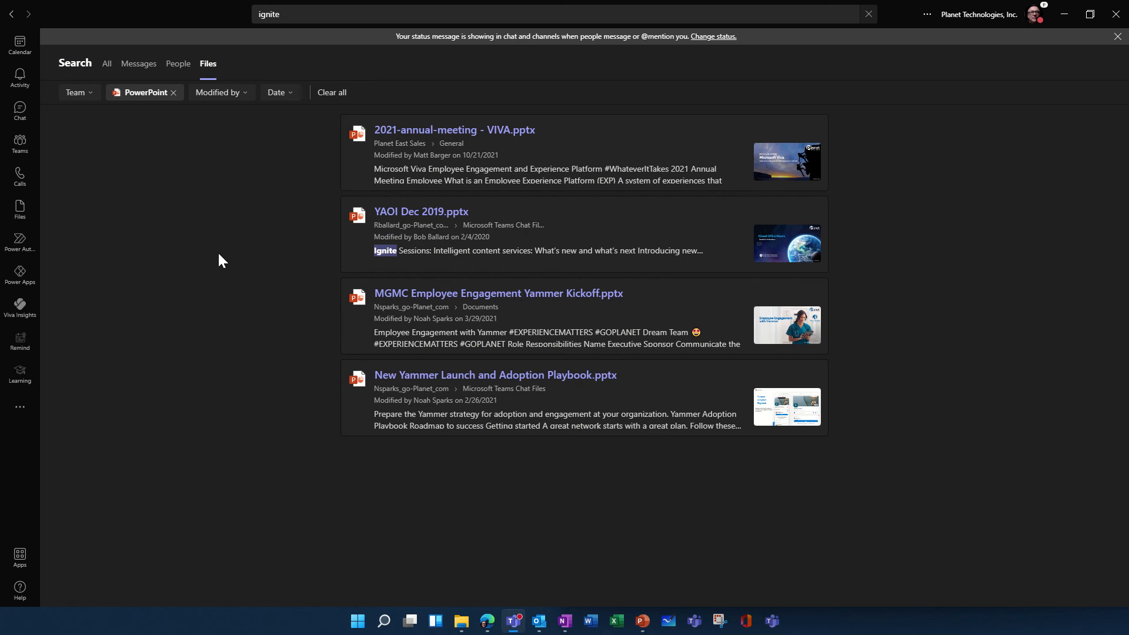